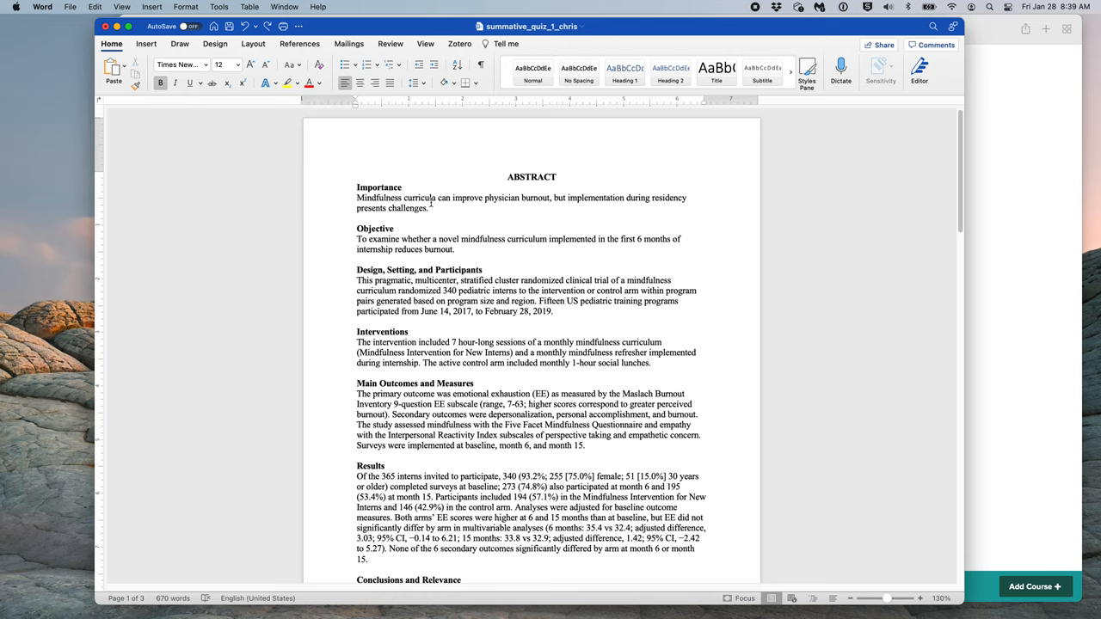
Step: Scroll through the quiz answers down to question 10 and go to the File menu
{"action": "left_click", "coordinate": [371, 229]}
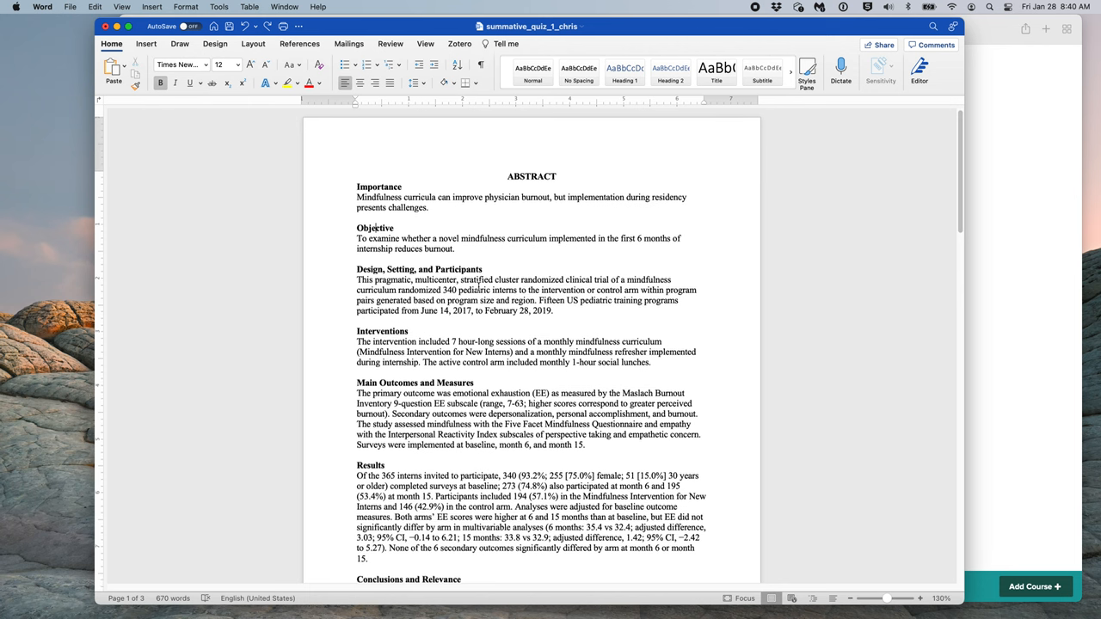
{"action": "scroll", "scroll_direction": "down", "scroll_amount": 3}
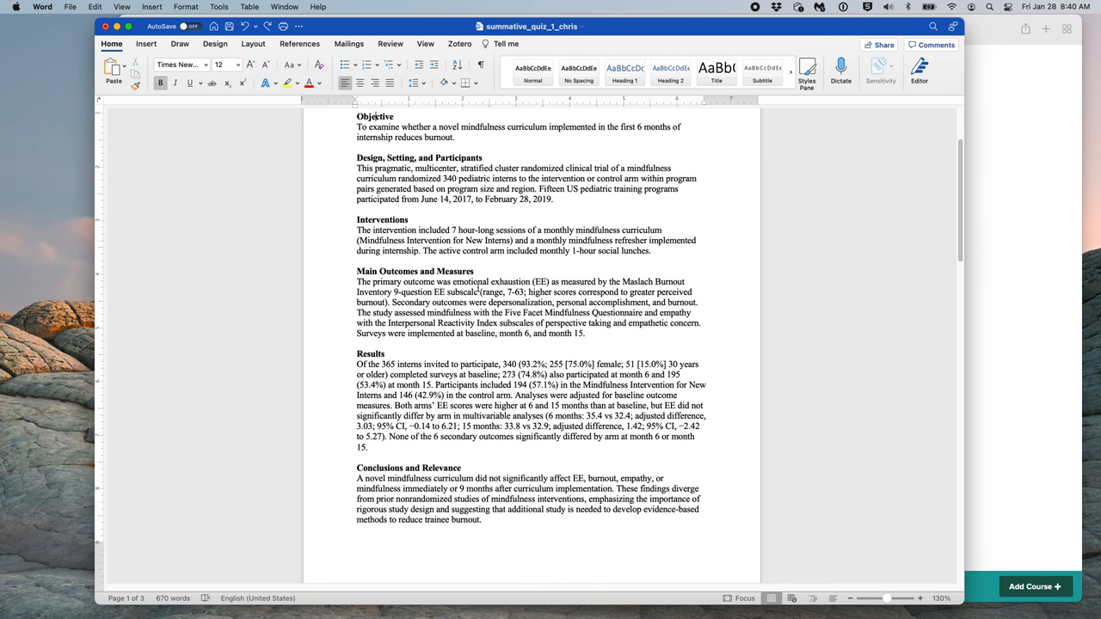
{"action": "scroll", "scroll_direction": "down", "scroll_amount": 3}
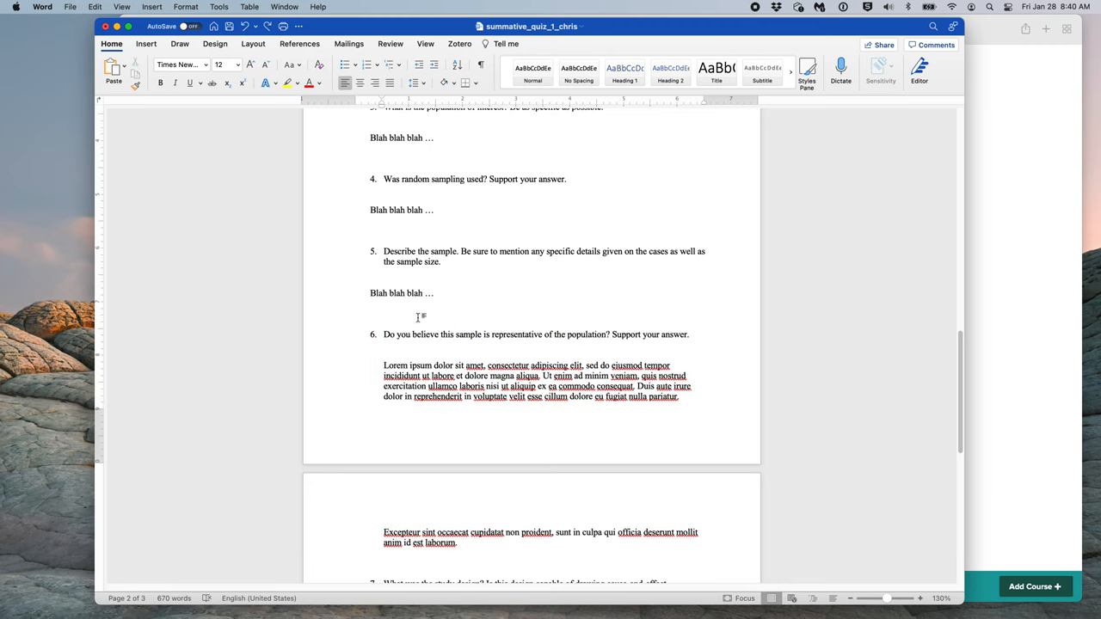
{"action": "left_click", "coordinate": [385, 313]}
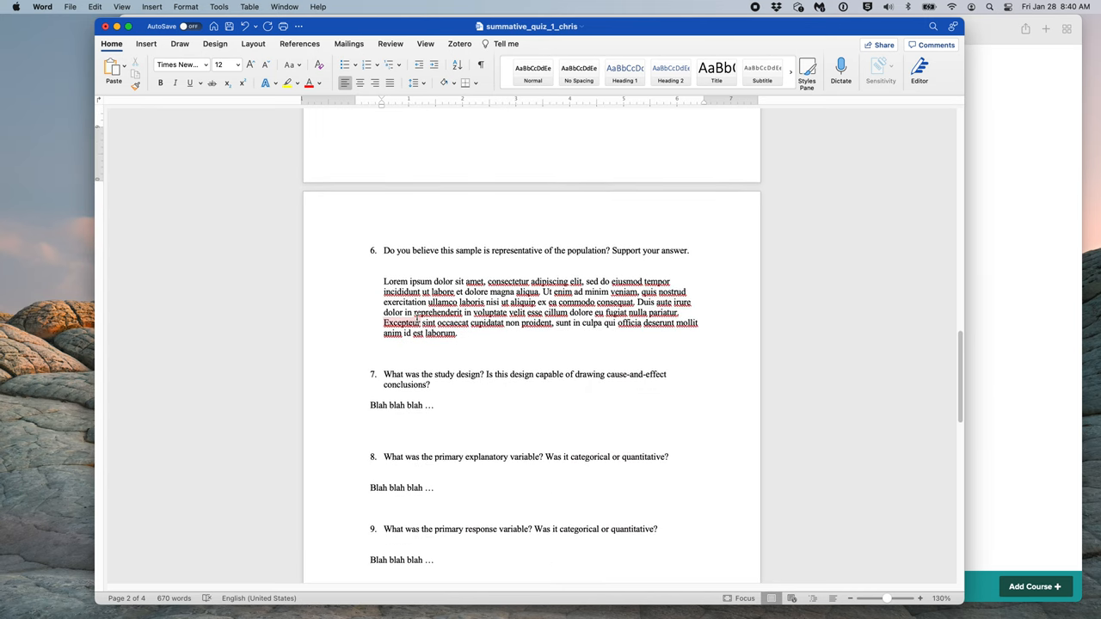
{"action": "scroll", "scroll_direction": "down", "scroll_amount": 3}
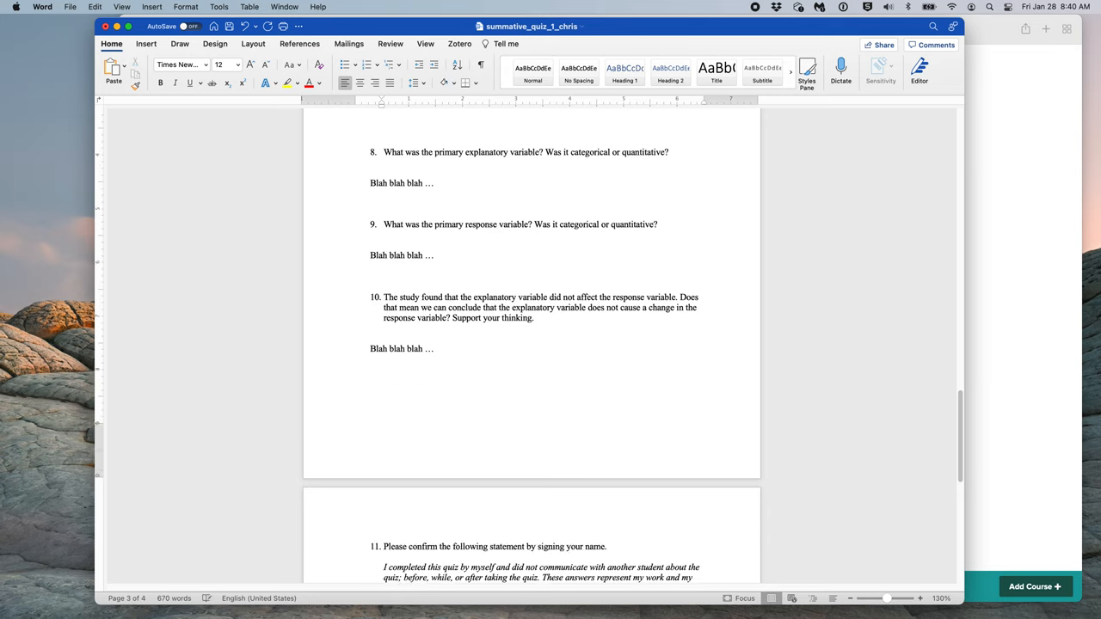
{"action": "left_click", "coordinate": [384, 410]}
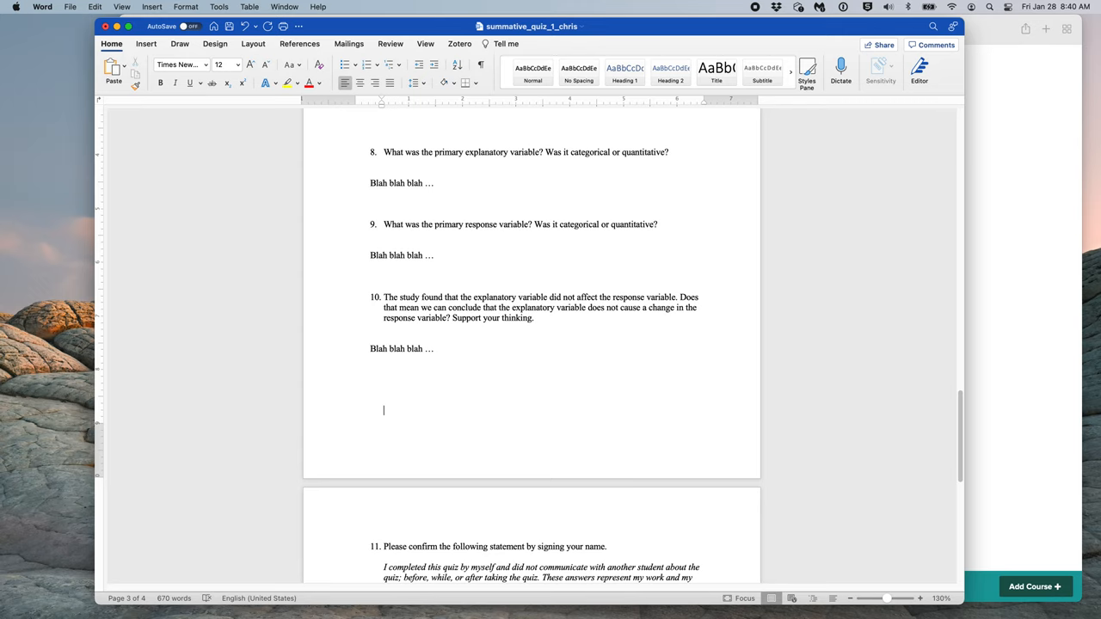
{"action": "mouse_move", "coordinate": [389, 372]}
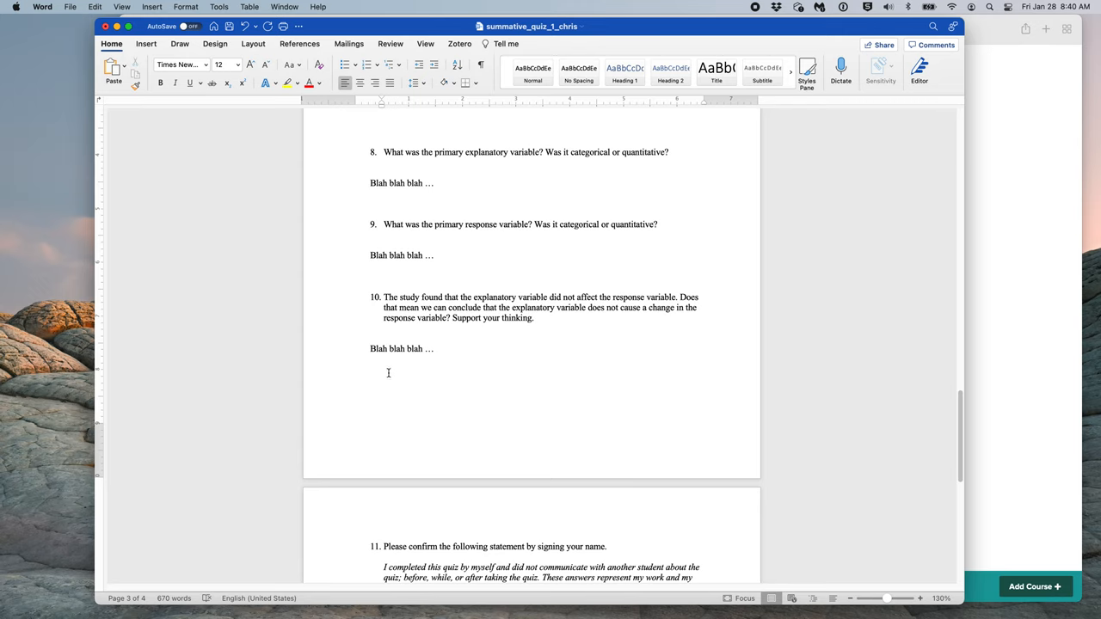
{"action": "mouse_move", "coordinate": [391, 370]}
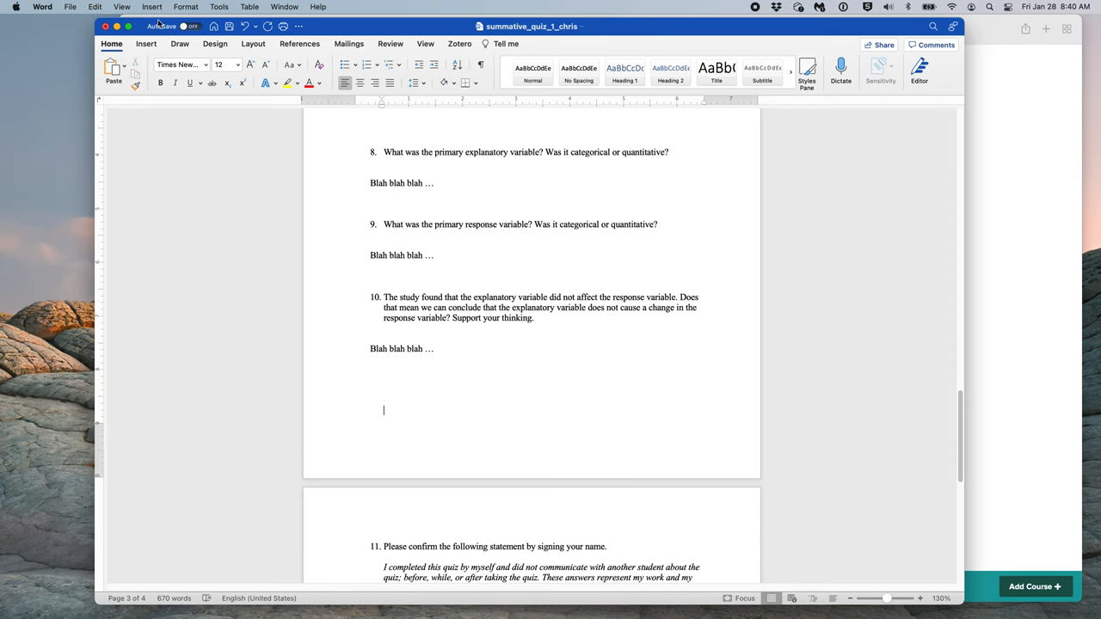
{"action": "left_click", "coordinate": [69, 7]}
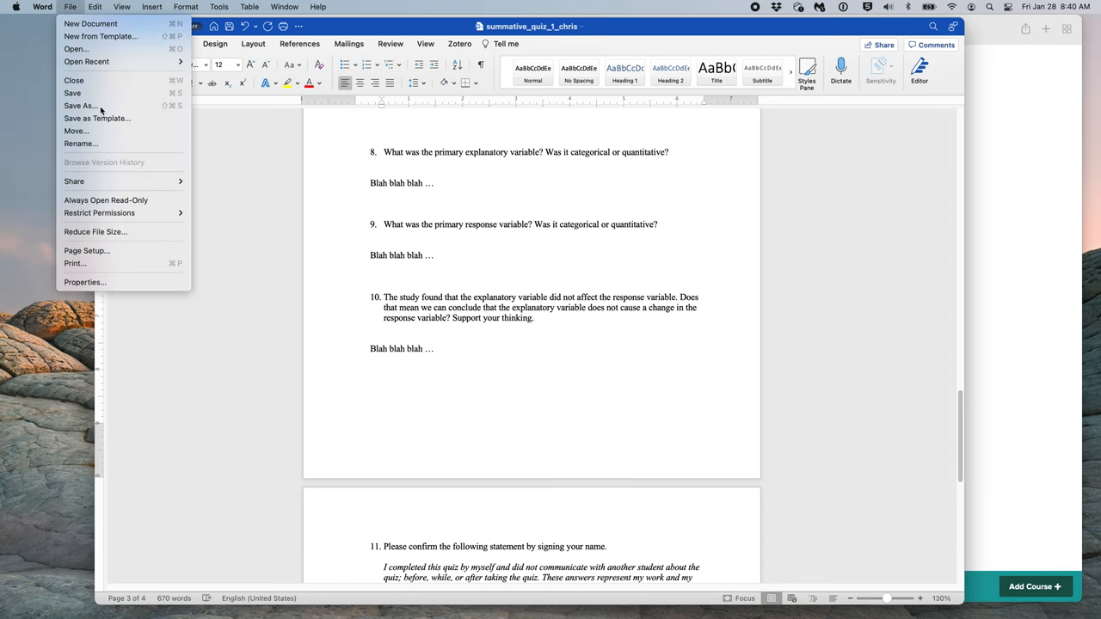
Step: Export the quiz via Save As in PDF format, replacing the existing same-named file
{"action": "left_click", "coordinate": [79, 107]}
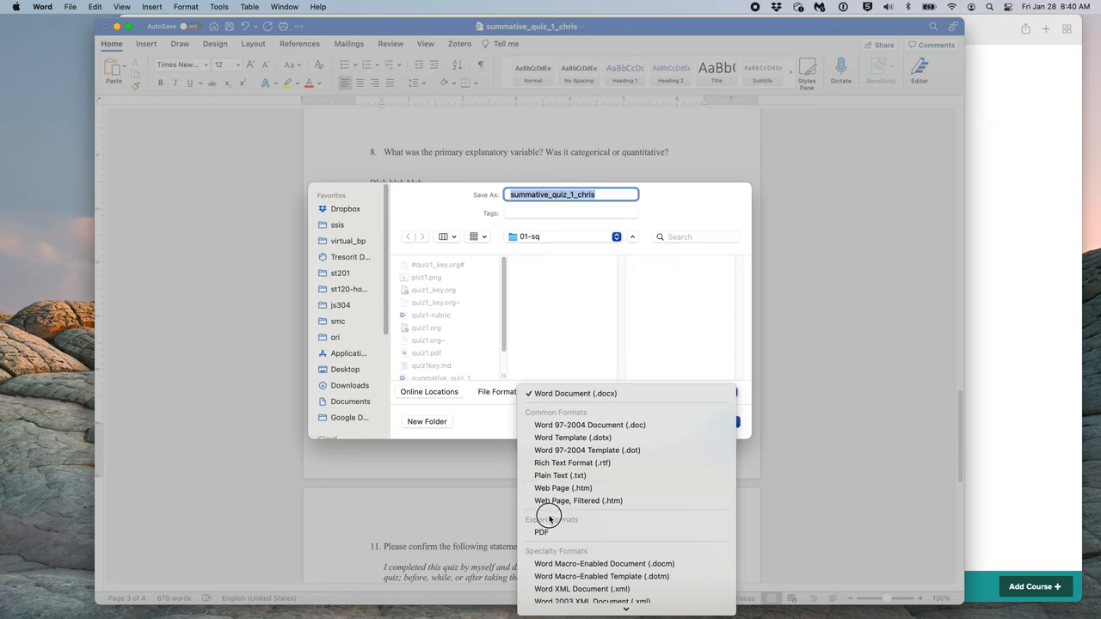
{"action": "left_click", "coordinate": [541, 532]}
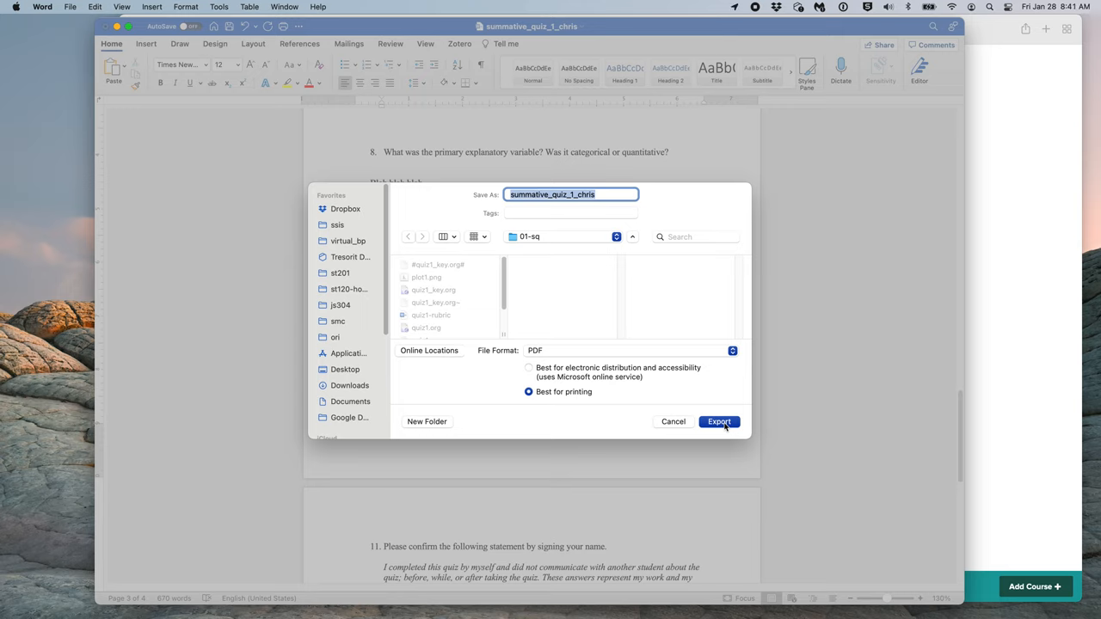
{"action": "mouse_move", "coordinate": [523, 190]}
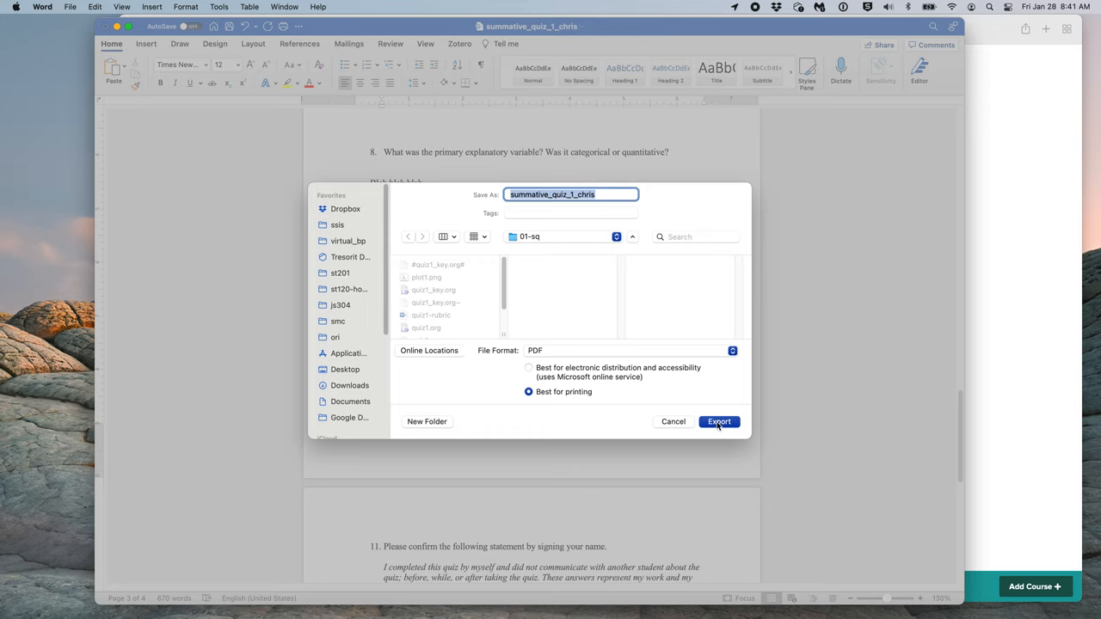
{"action": "left_click", "coordinate": [719, 422]}
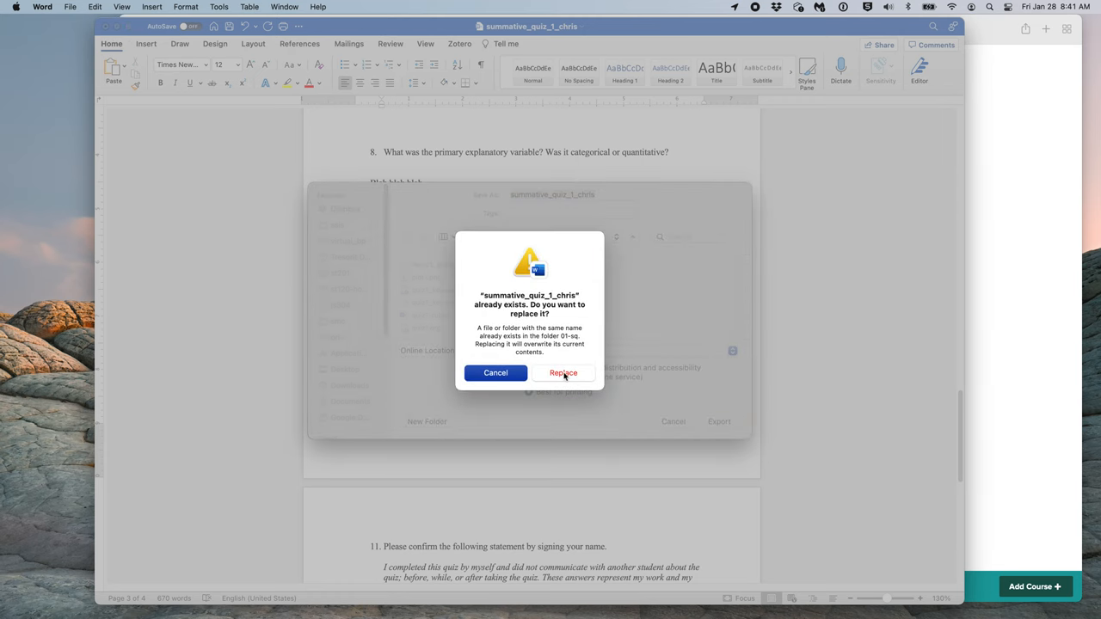
{"action": "left_click", "coordinate": [565, 371]}
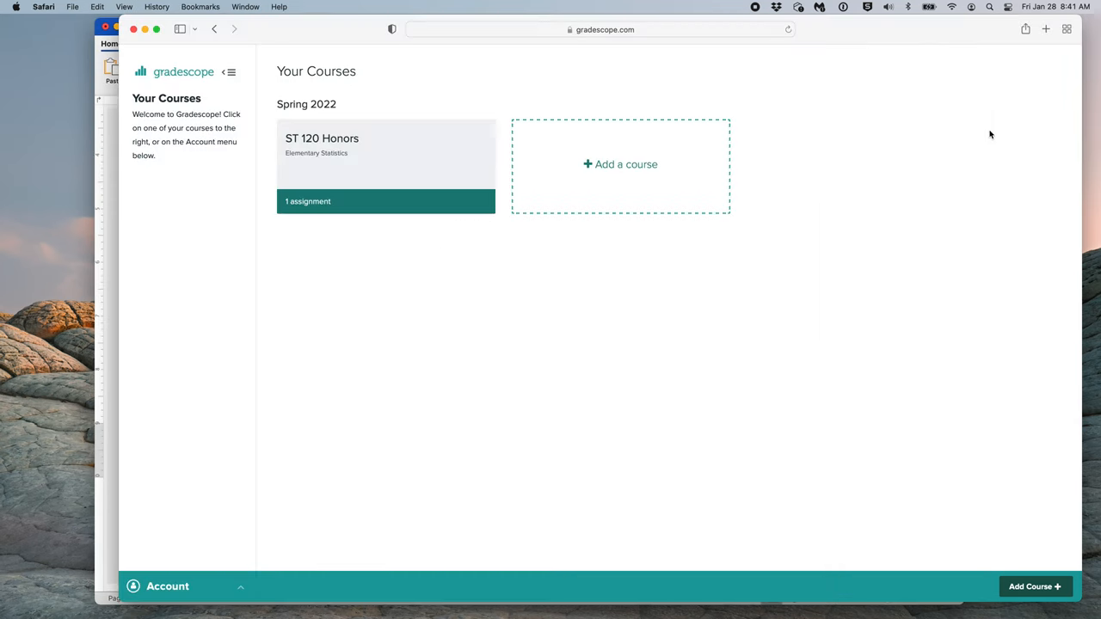
{"action": "mouse_move", "coordinate": [626, 126]}
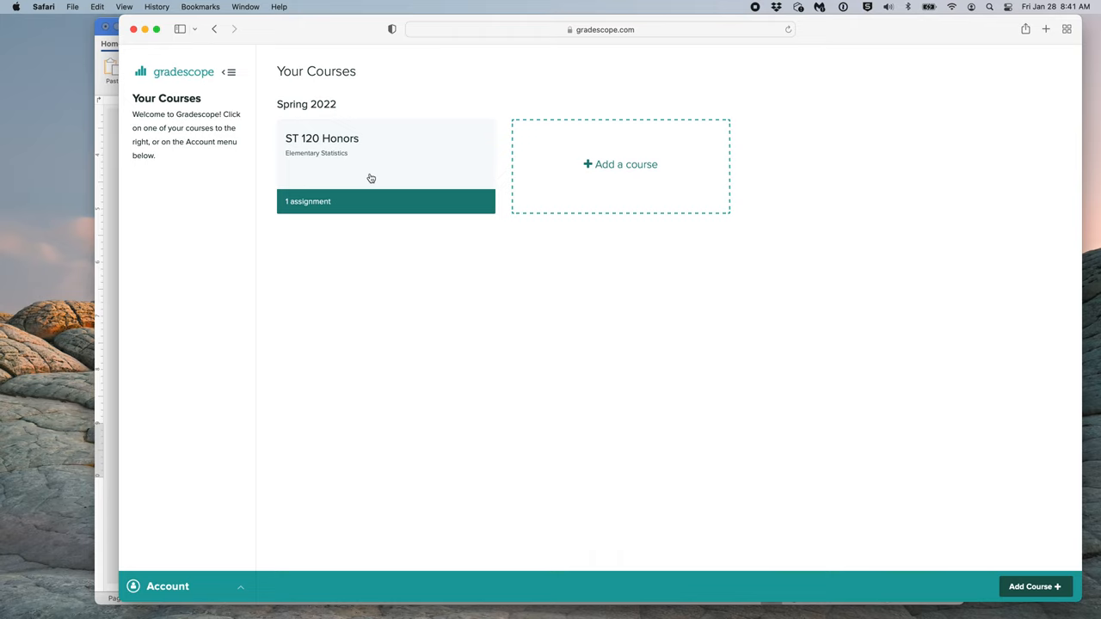
{"action": "mouse_move", "coordinate": [313, 196]}
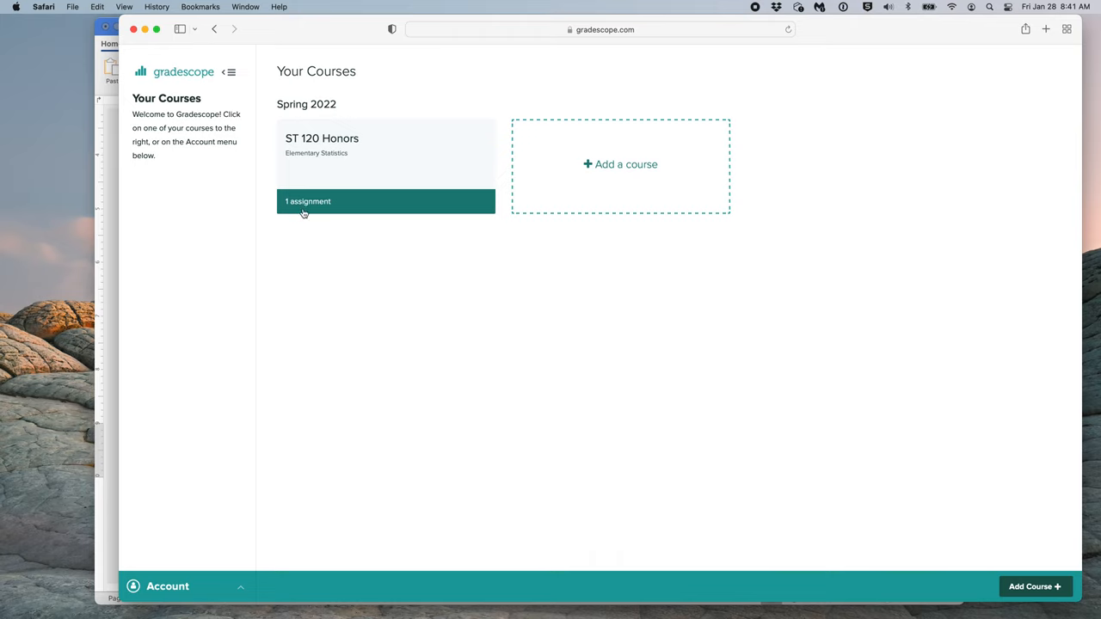
{"action": "mouse_move", "coordinate": [331, 153]}
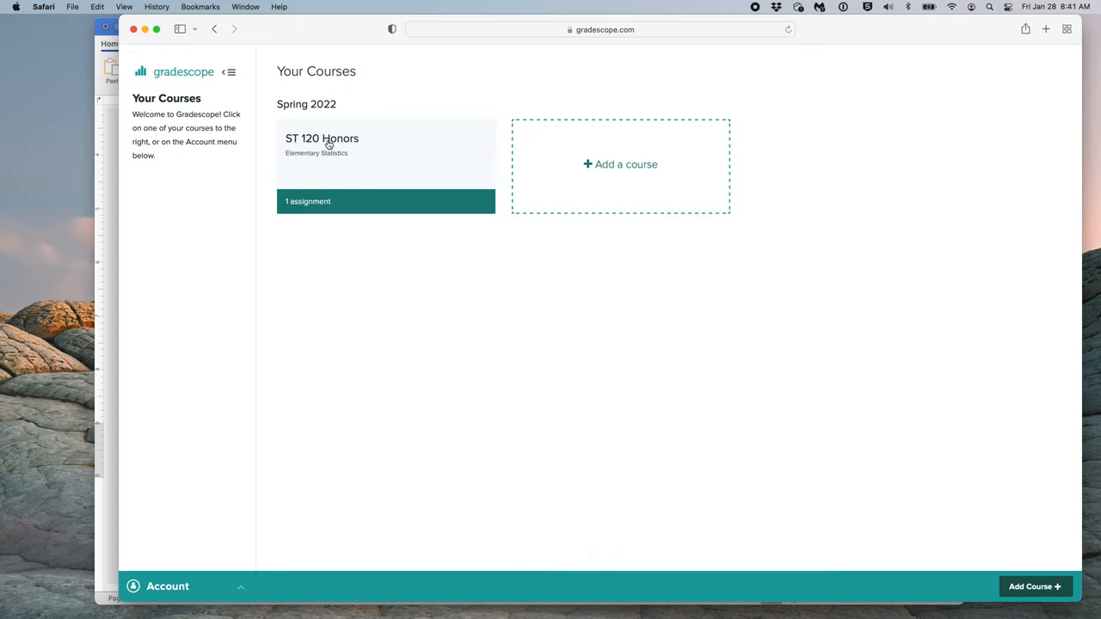
Step: Open the ST 120 Honors course from the Your Courses page
{"action": "left_click", "coordinate": [321, 138]}
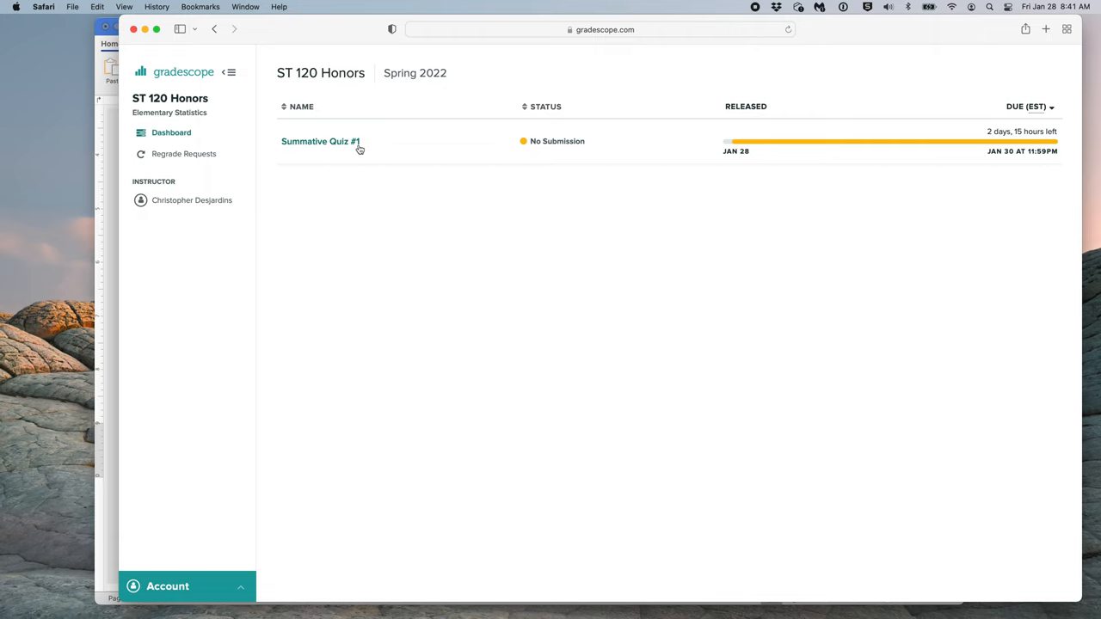
{"action": "mouse_move", "coordinate": [530, 112]}
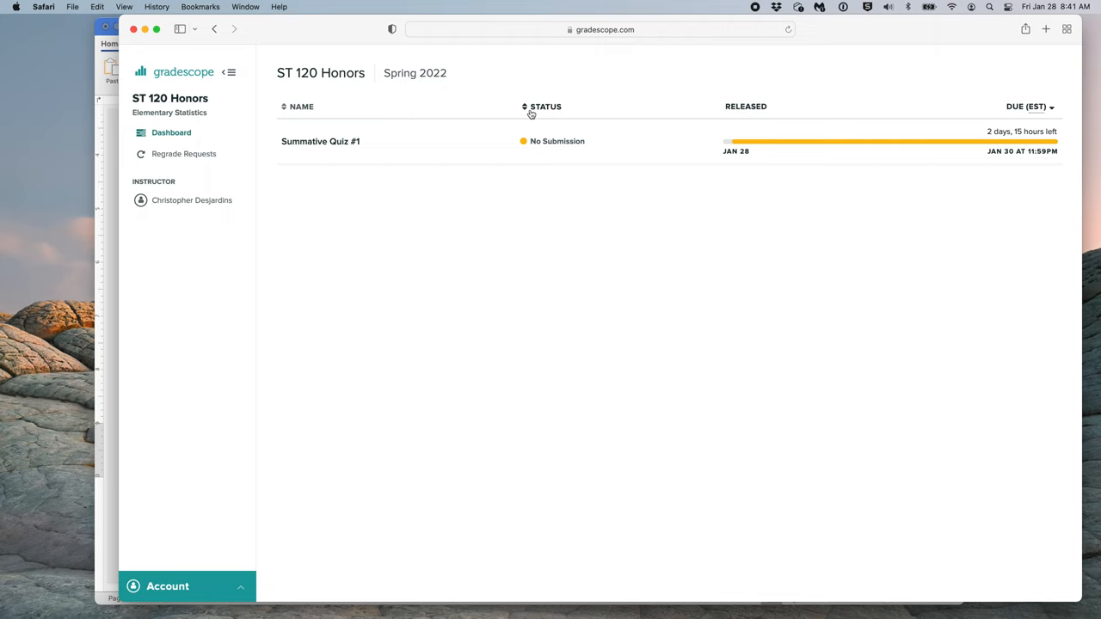
{"action": "mouse_move", "coordinate": [551, 155]}
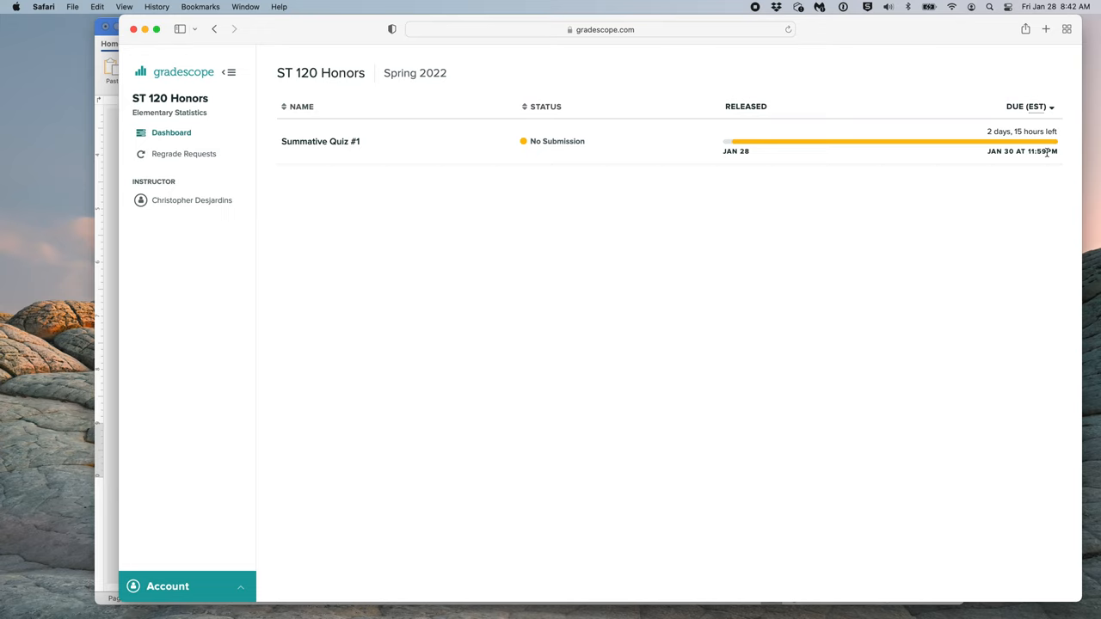
{"action": "mouse_move", "coordinate": [976, 152]}
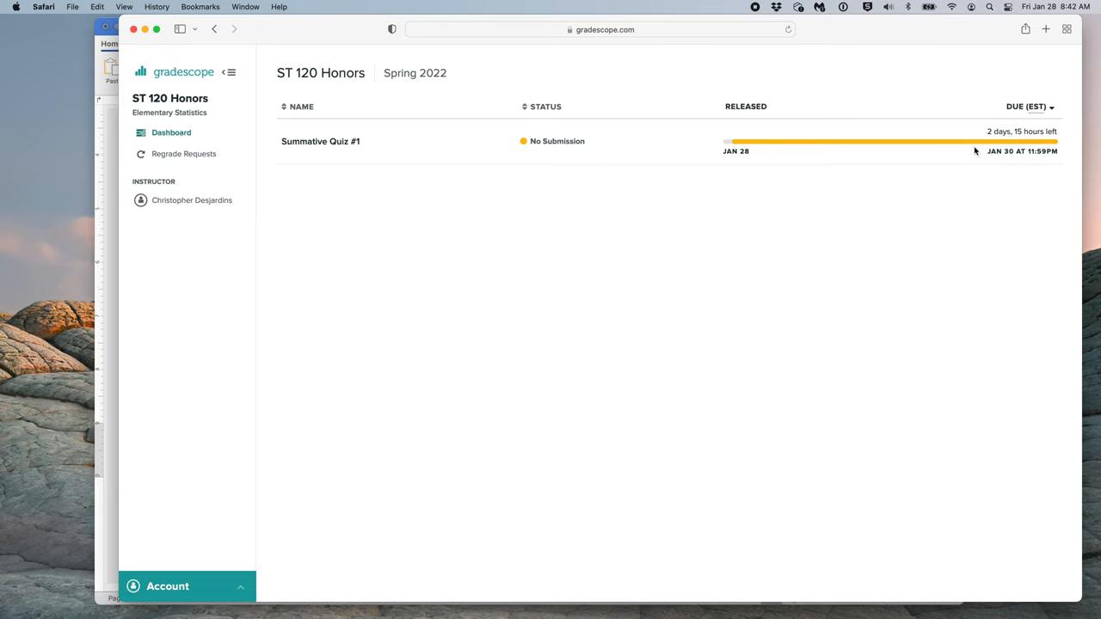
Step: Start a submission for Summative Quiz #1 from the course dashboard
{"action": "left_click", "coordinate": [320, 141]}
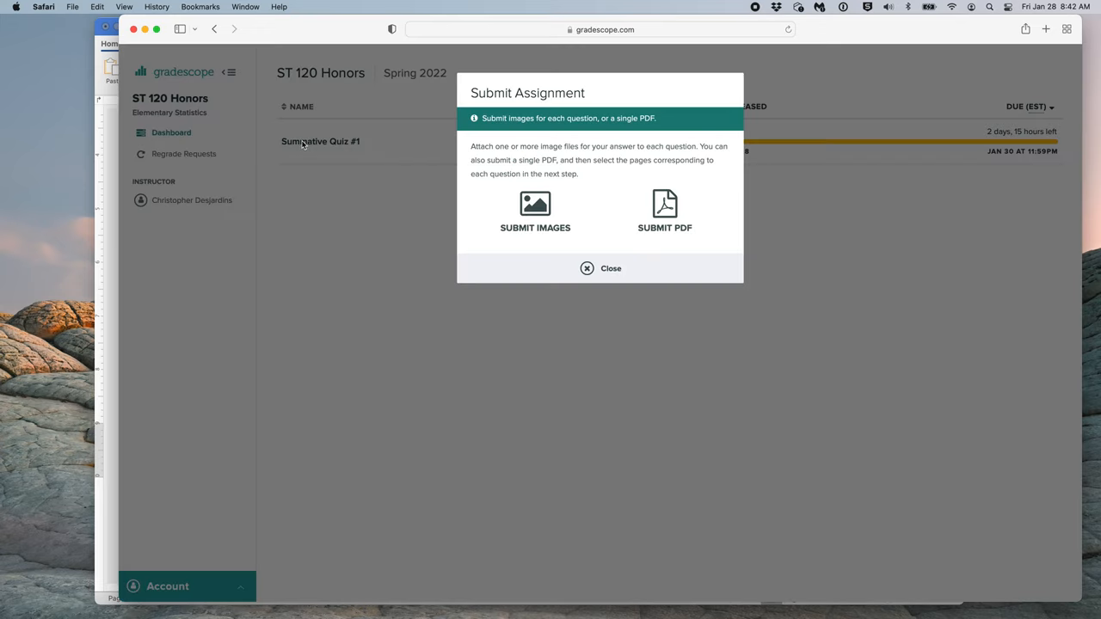
{"action": "mouse_move", "coordinate": [665, 206]}
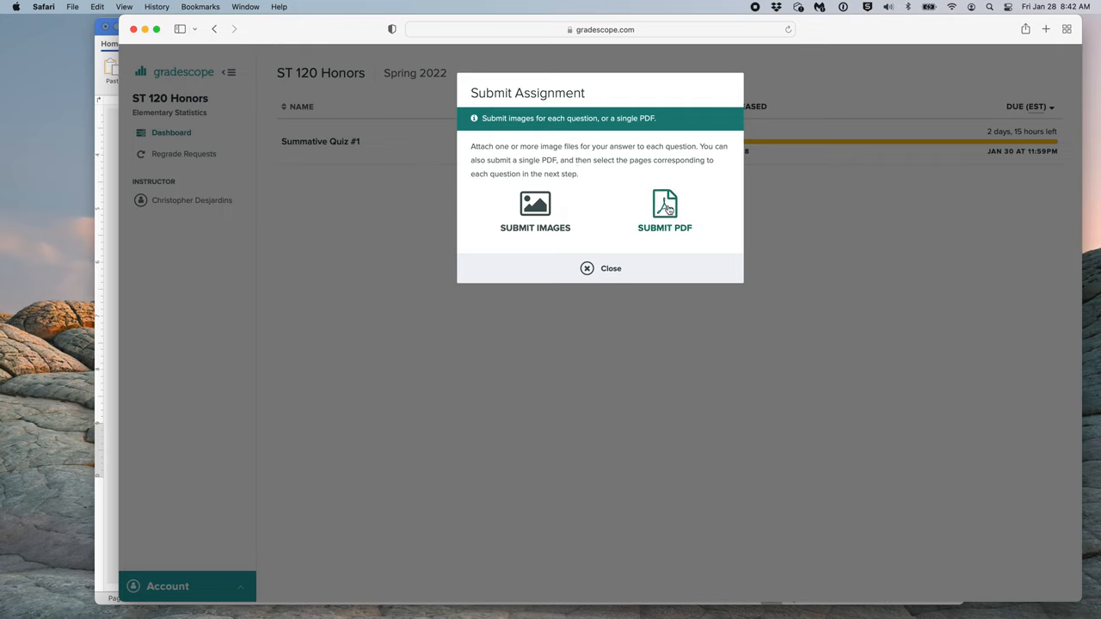
Step: Upload summative_quiz_1_chris.pdf as a single-PDF submission for the quiz
{"action": "left_click", "coordinate": [664, 210]}
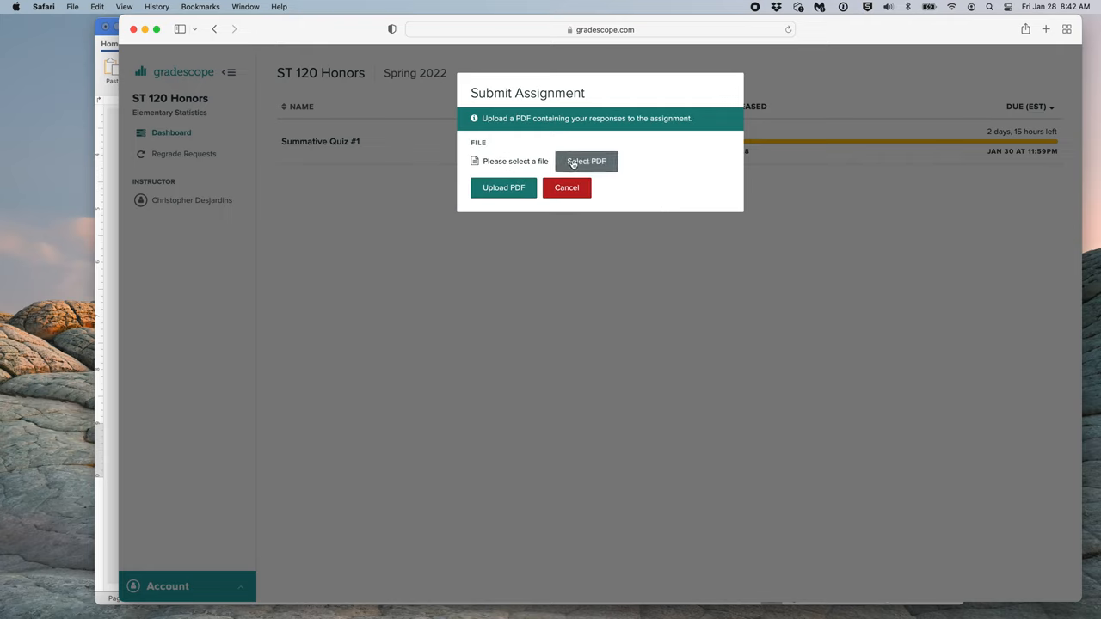
{"action": "left_click", "coordinate": [585, 161]}
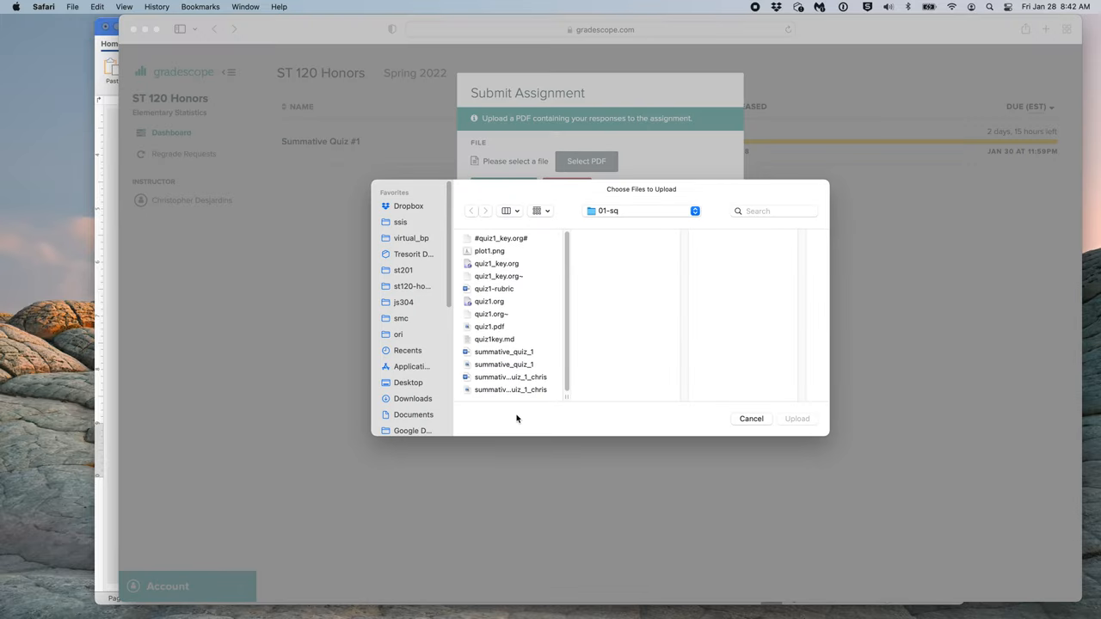
{"action": "left_click", "coordinate": [509, 389]}
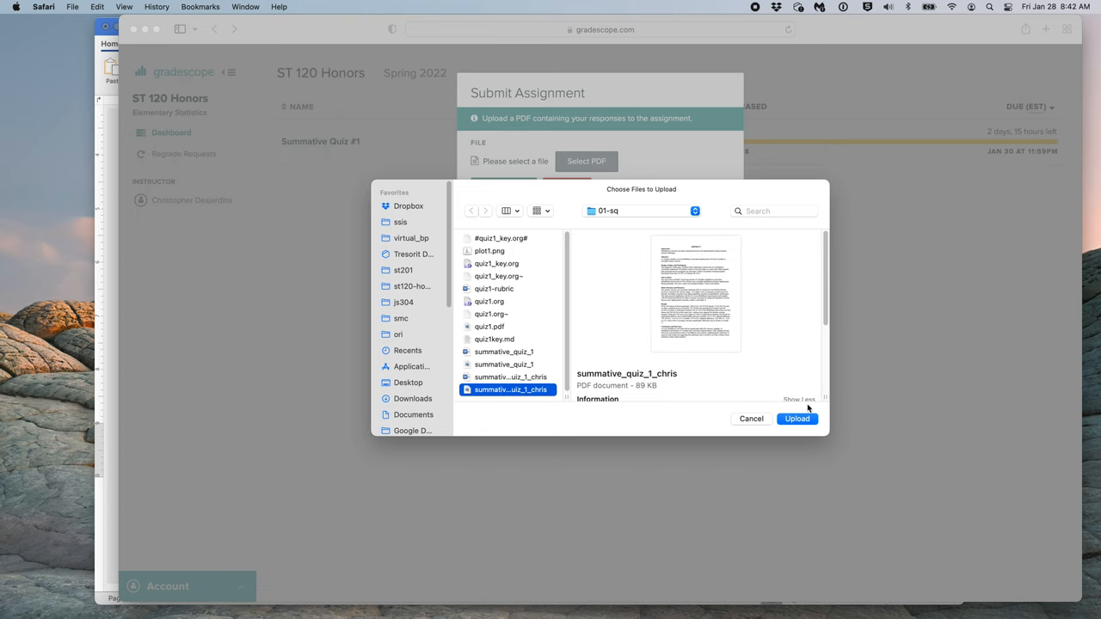
{"action": "left_click", "coordinate": [796, 420]}
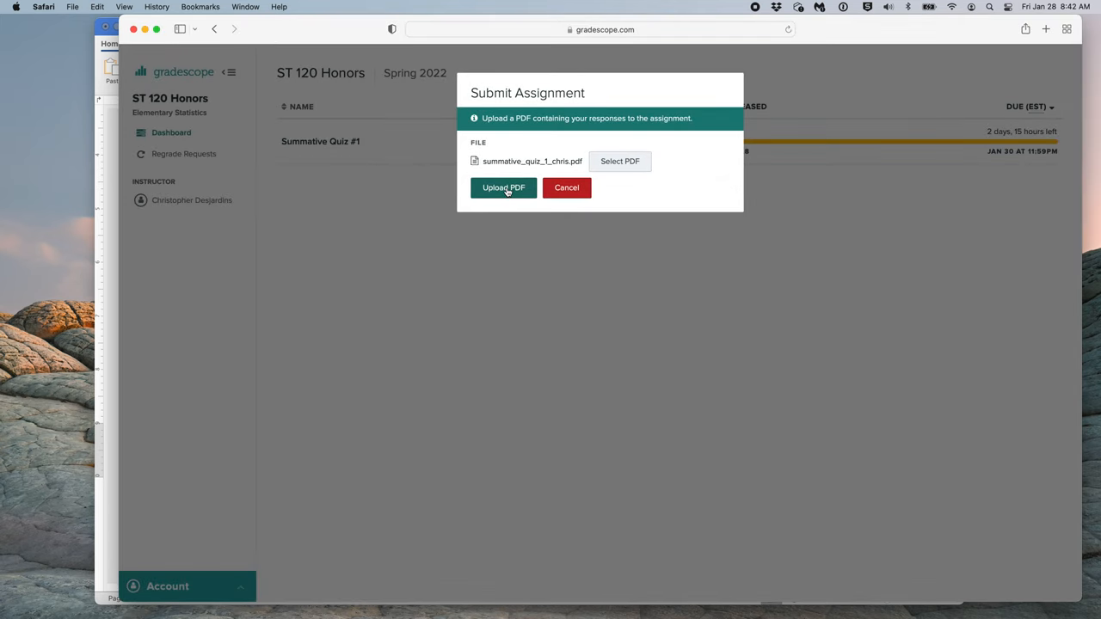
{"action": "left_click", "coordinate": [502, 188]}
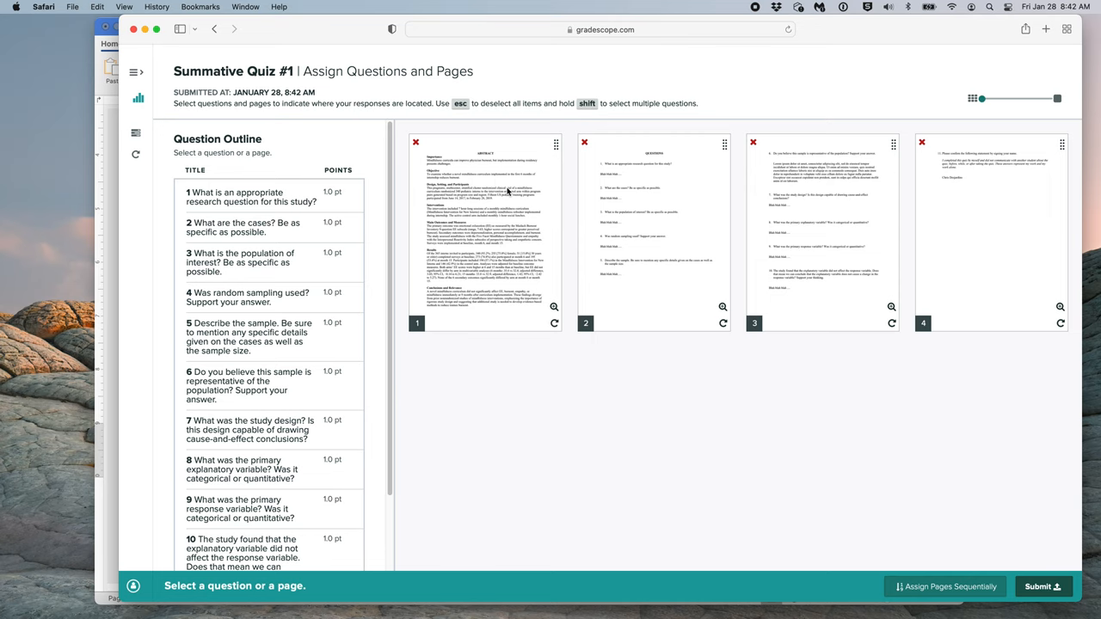
Step: Assign questions 1–5 of the outline to page 2 of the uploaded PDF
{"action": "left_click", "coordinate": [654, 232]}
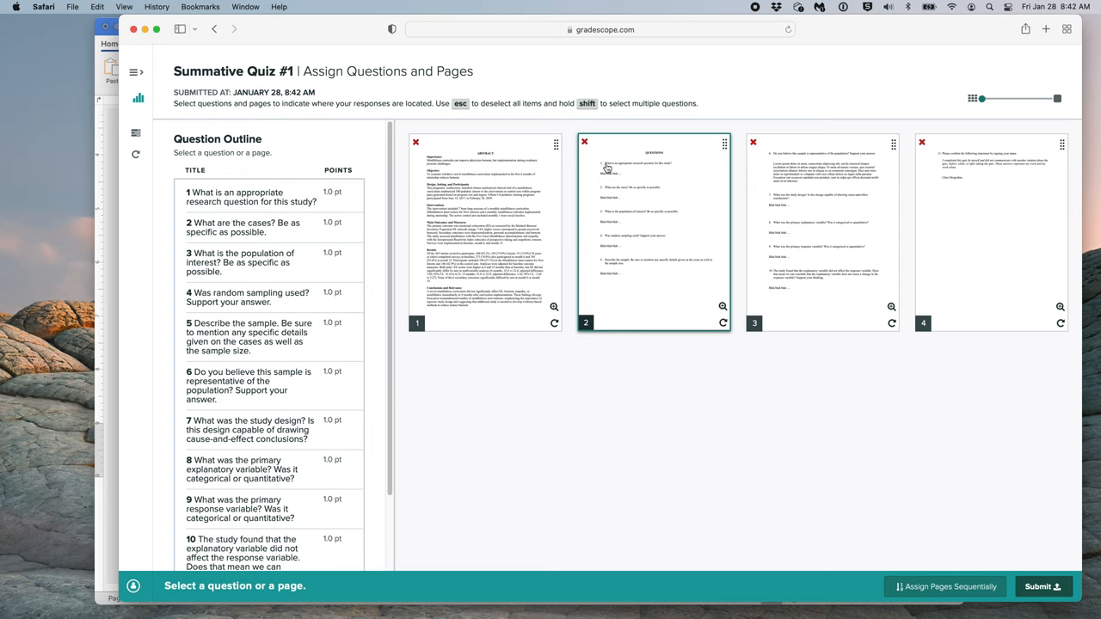
{"action": "mouse_move", "coordinate": [615, 199]}
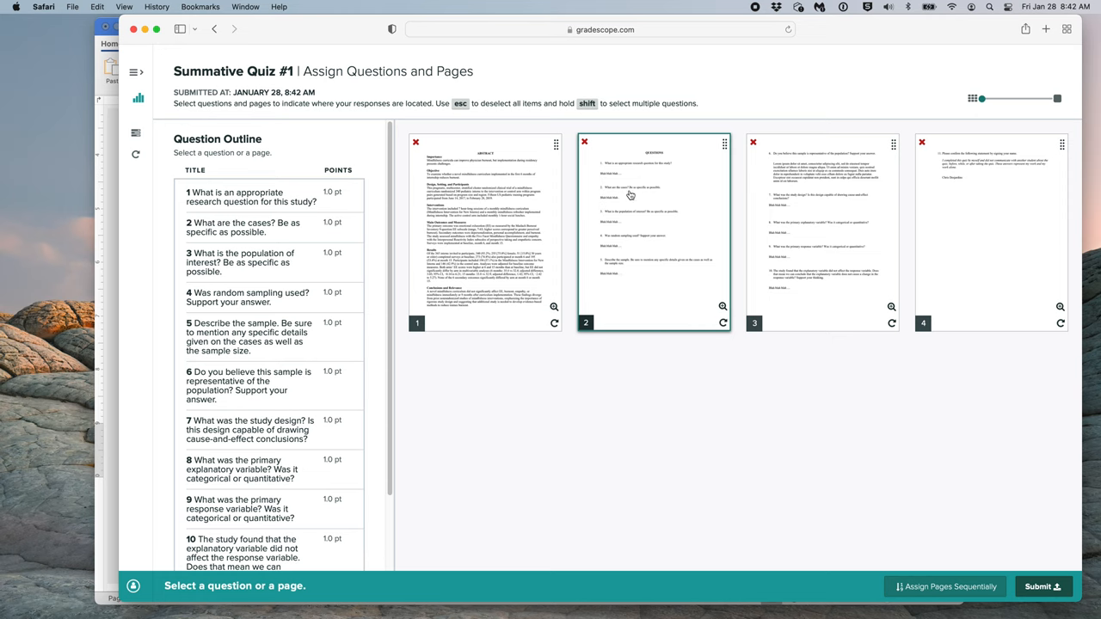
{"action": "left_click", "coordinate": [250, 196]}
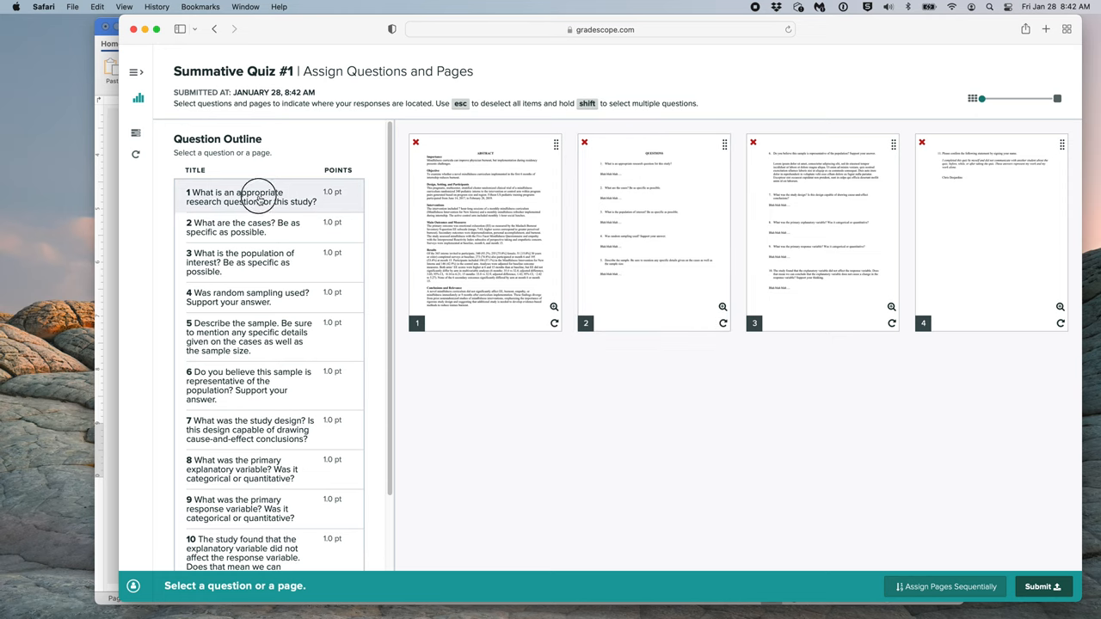
{"action": "left_click", "coordinate": [653, 233]}
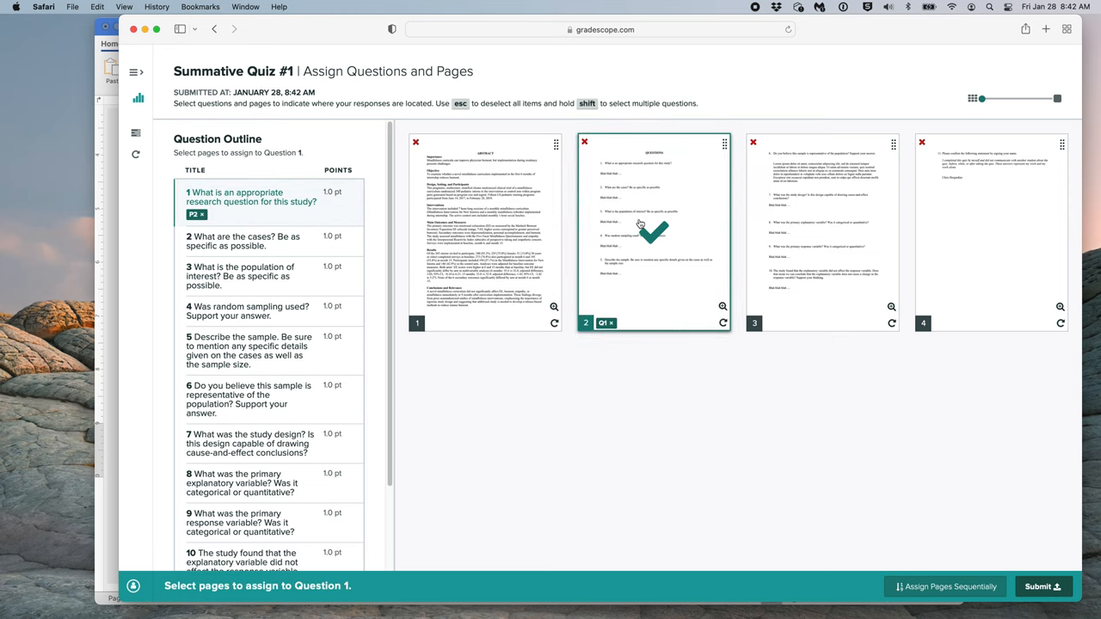
{"action": "left_click", "coordinate": [242, 241]}
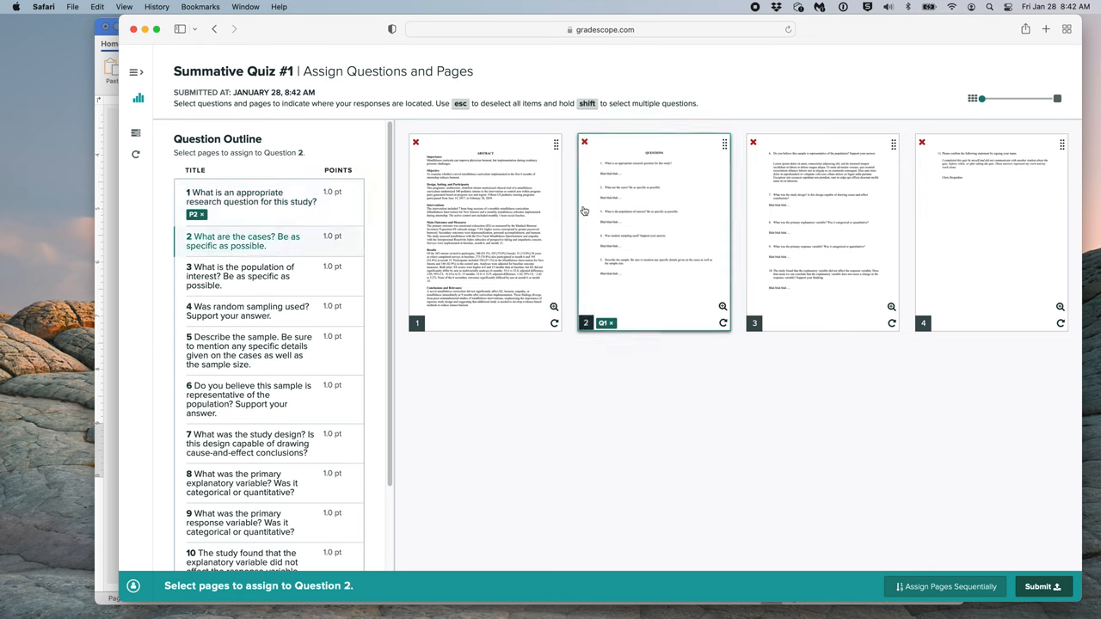
{"action": "left_click", "coordinate": [653, 233]}
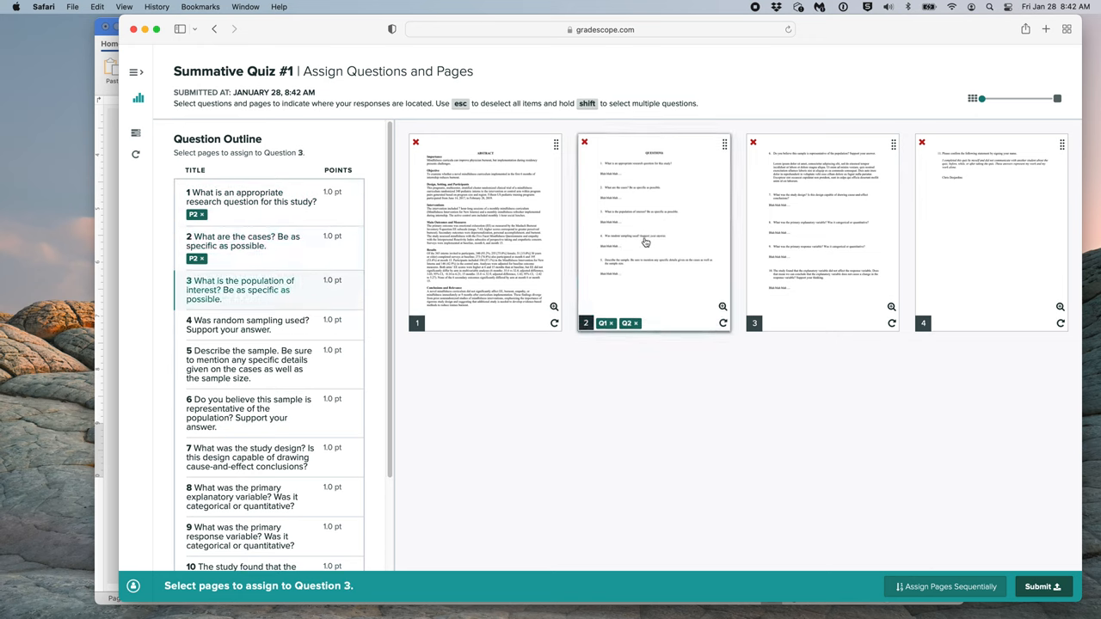
{"action": "left_click", "coordinate": [651, 232]}
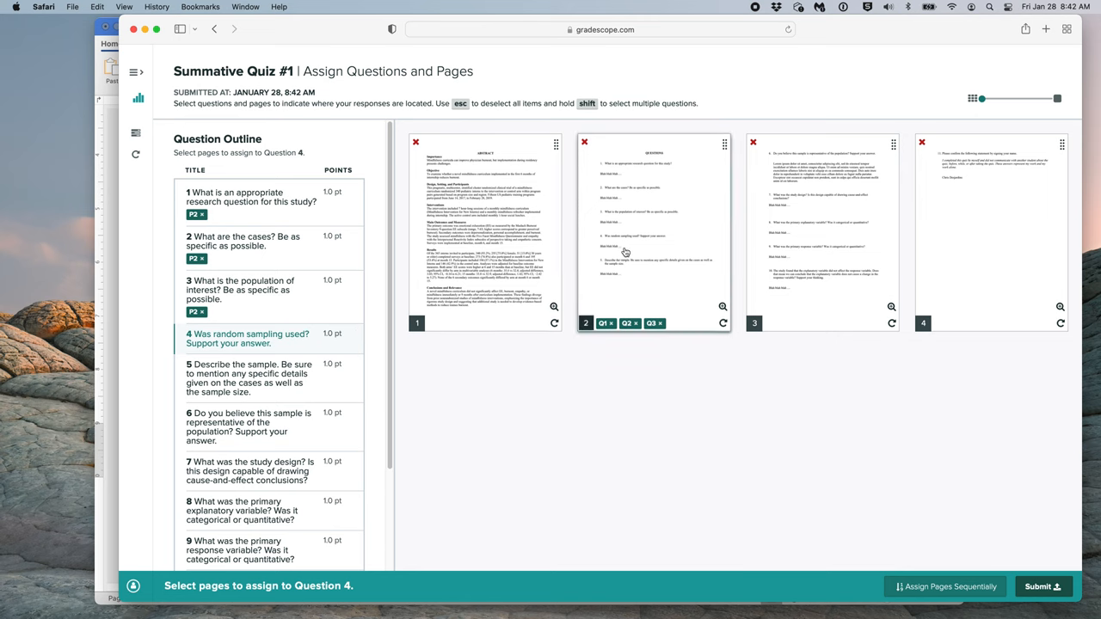
{"action": "left_click", "coordinate": [654, 232]}
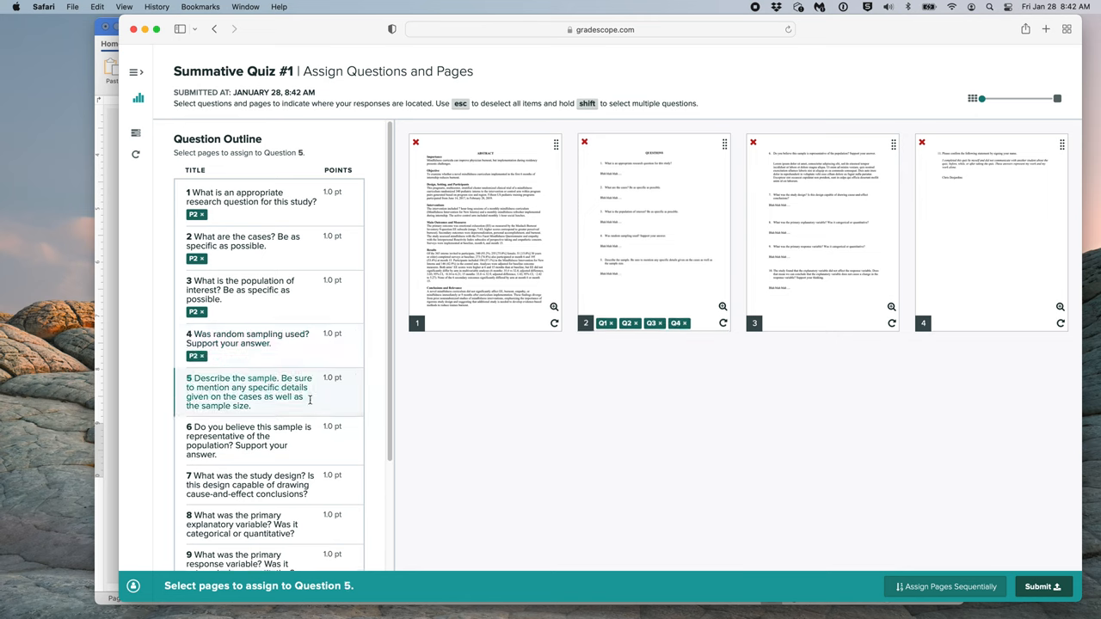
{"action": "left_click", "coordinate": [654, 232]}
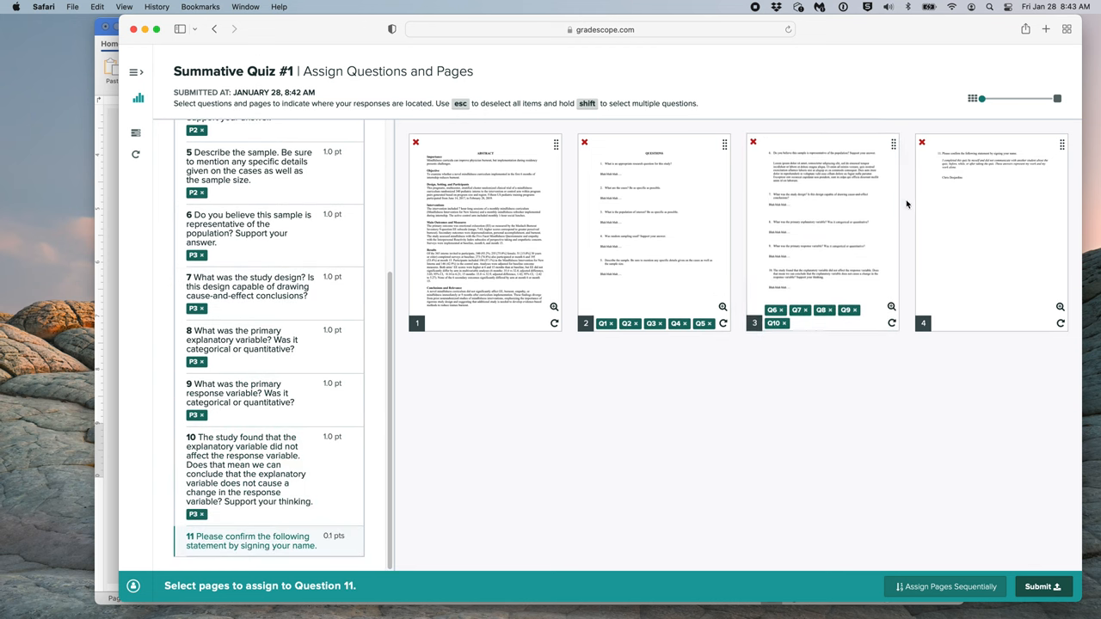
Step: Assign question 11 to page 4 and submit the matched assignment
{"action": "left_click", "coordinate": [989, 232]}
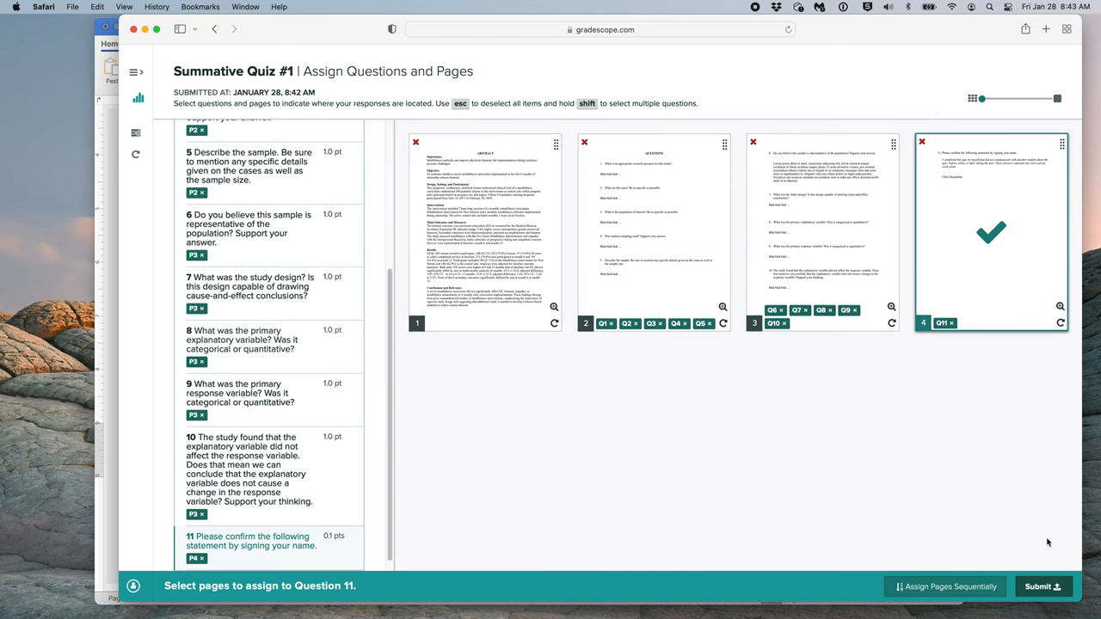
{"action": "left_click", "coordinate": [1039, 586]}
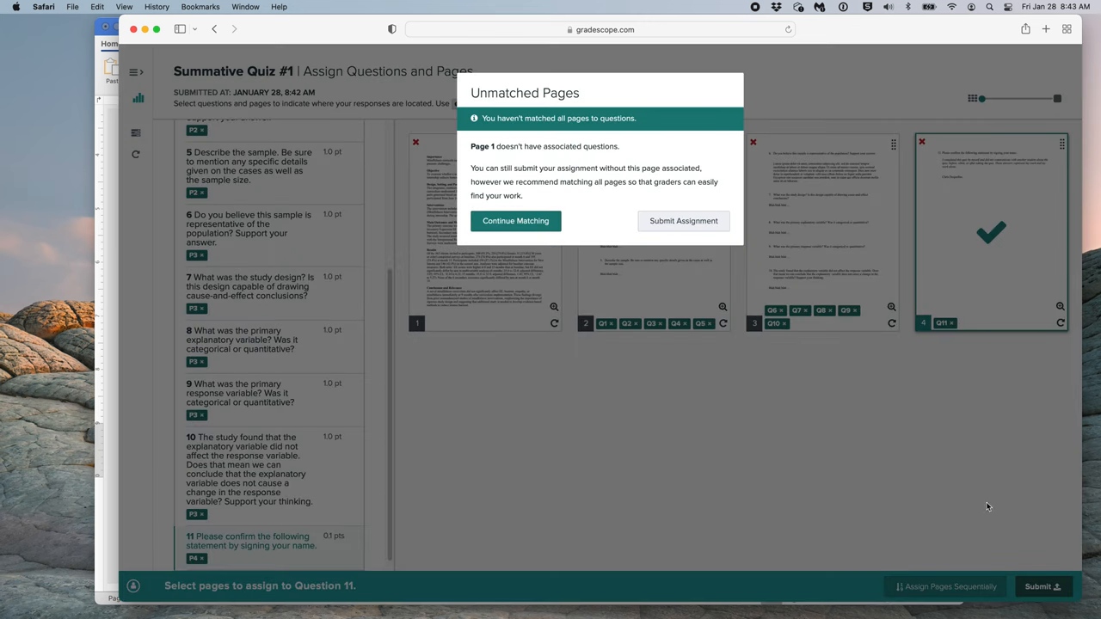
{"action": "mouse_move", "coordinate": [461, 148]}
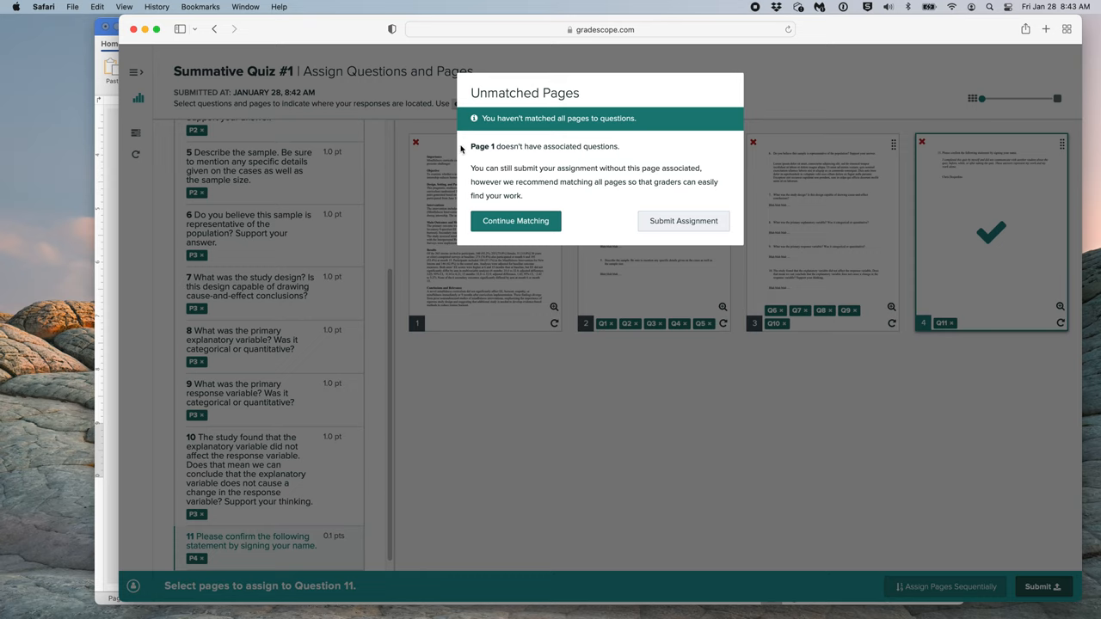
{"action": "mouse_move", "coordinate": [557, 159]}
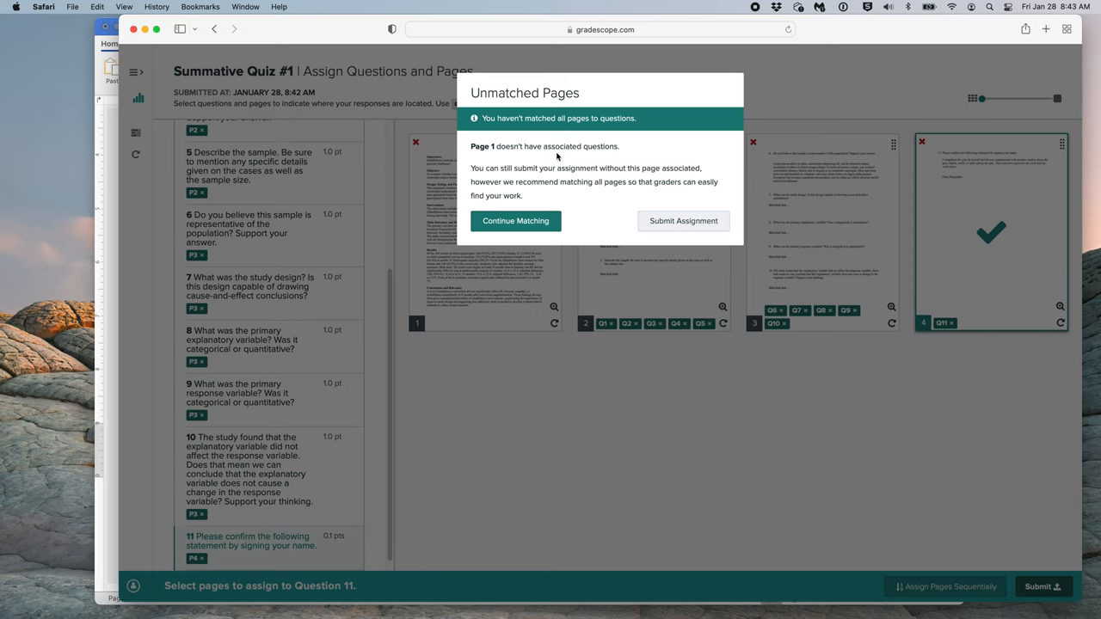
{"action": "mouse_move", "coordinate": [557, 155]}
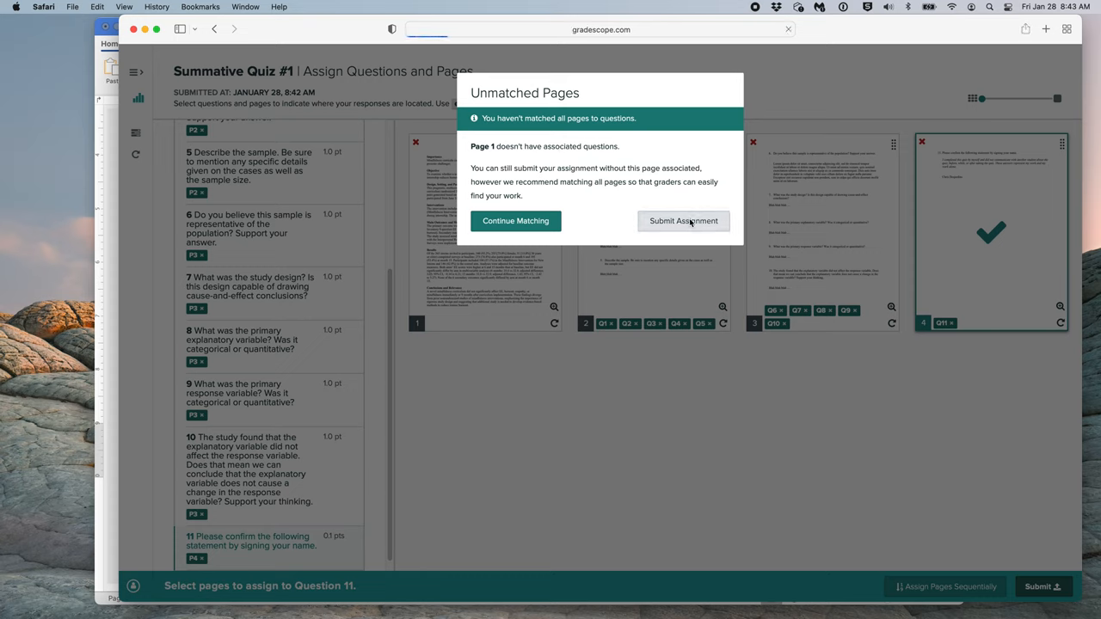
Step: Submit the assignment anyway with page 1 left unmatched
{"action": "left_click", "coordinate": [683, 220]}
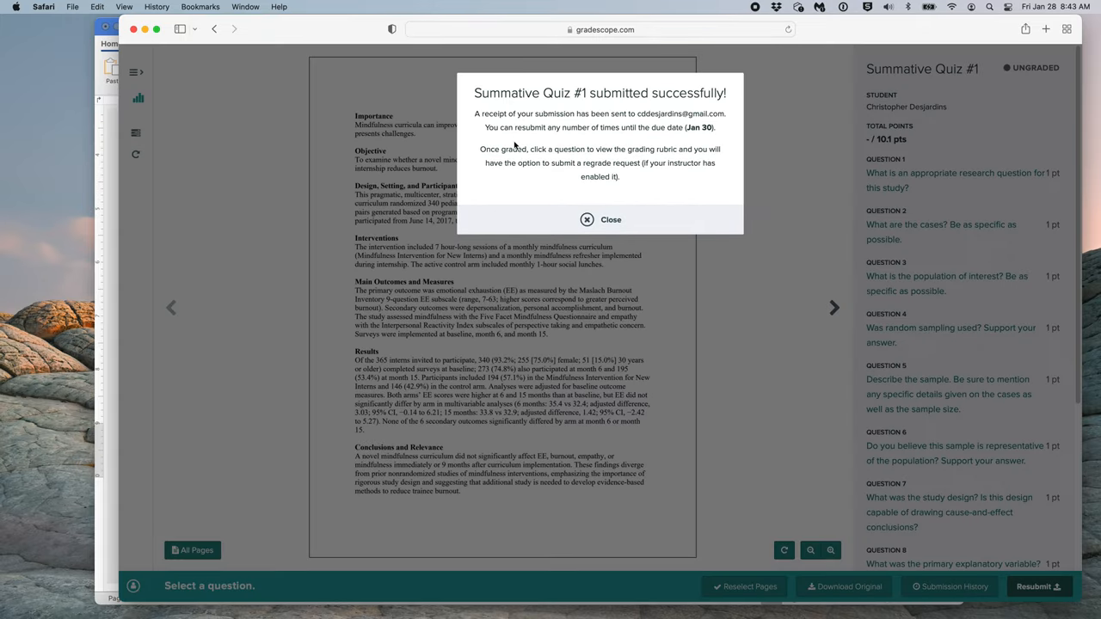
{"action": "mouse_move", "coordinate": [628, 205]}
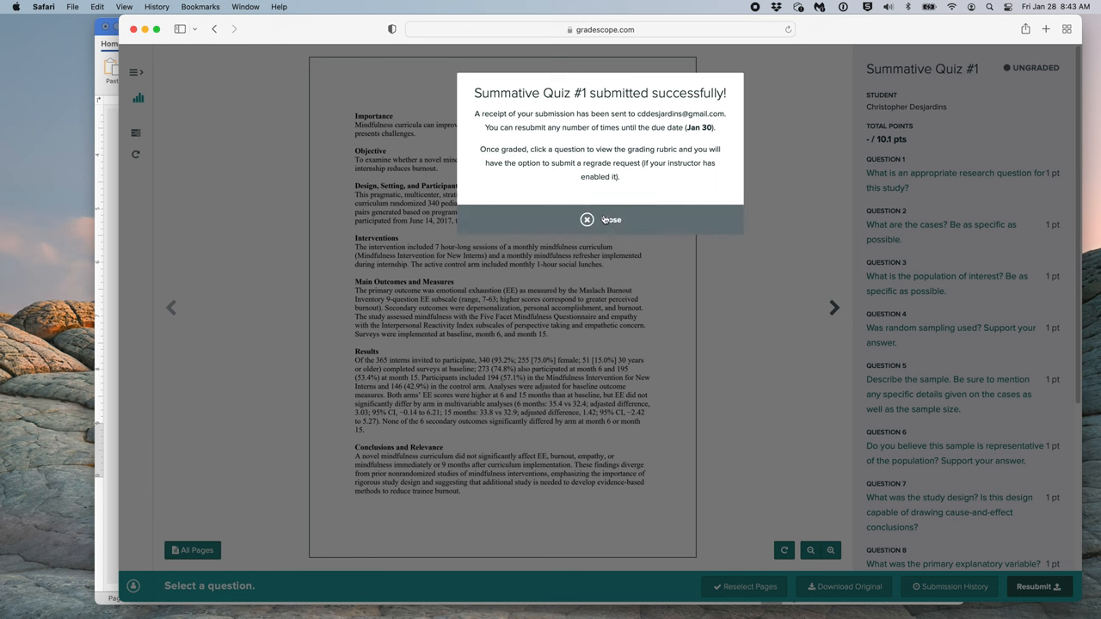
Step: Dismiss the successful-submission notice to view the submitted quiz
{"action": "left_click", "coordinate": [598, 220]}
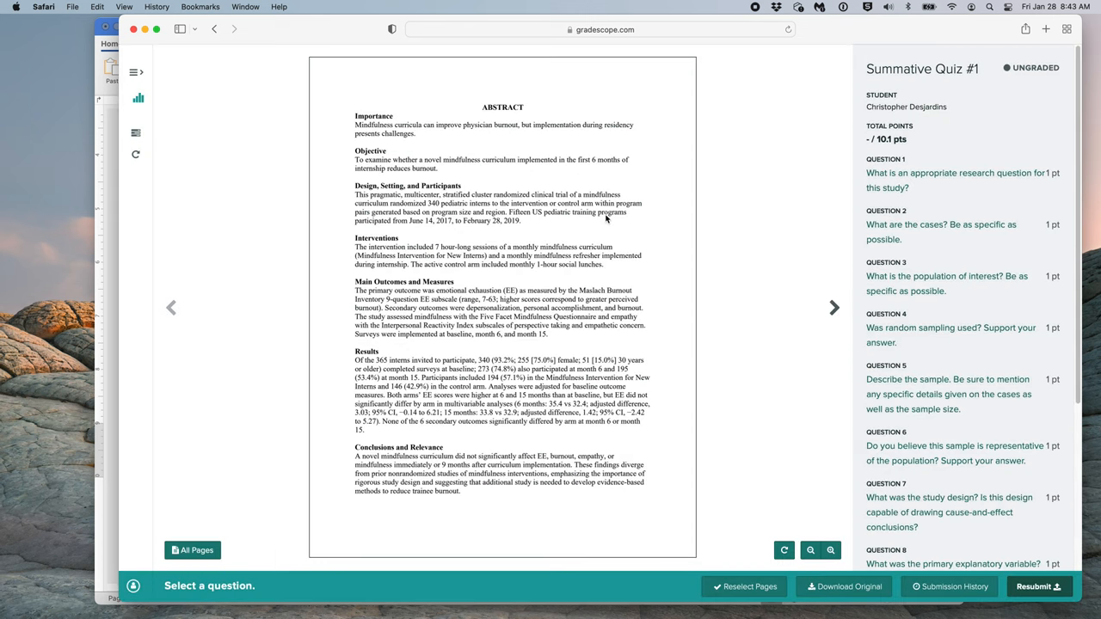